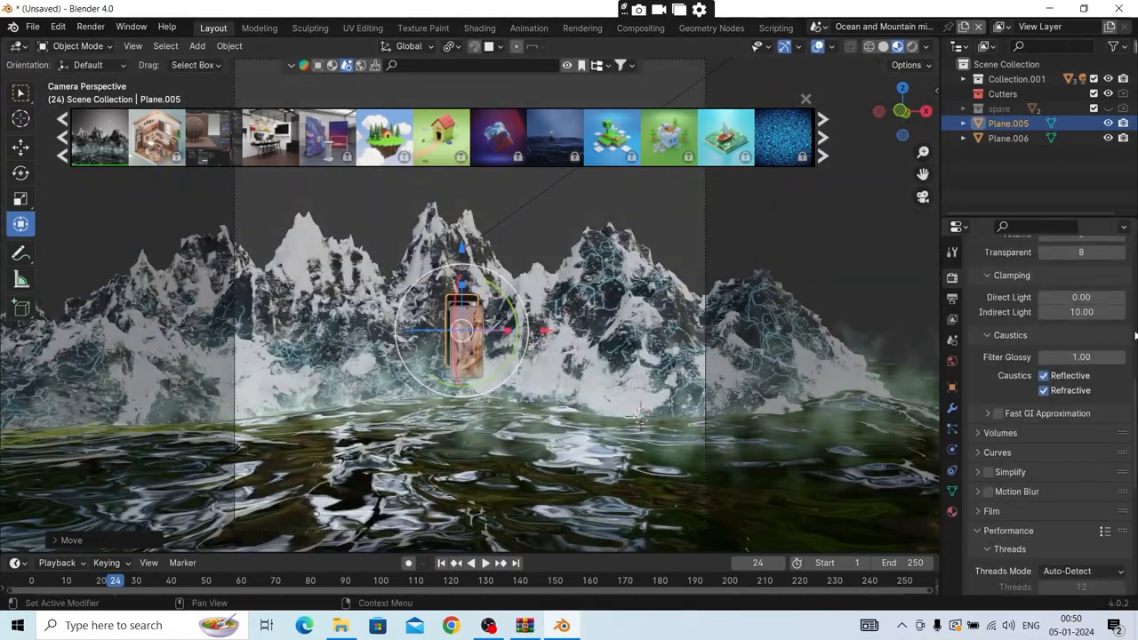
# - Render a still of the phone among snowy mountains, mist and dark ocean water with F12
pyautogui.press('F12')
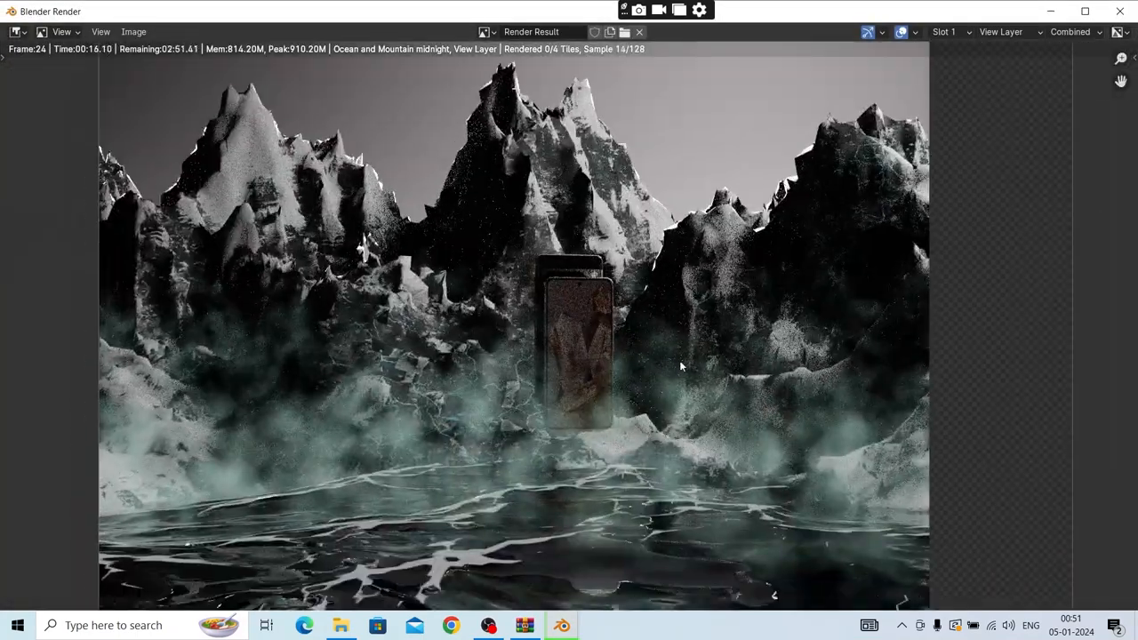